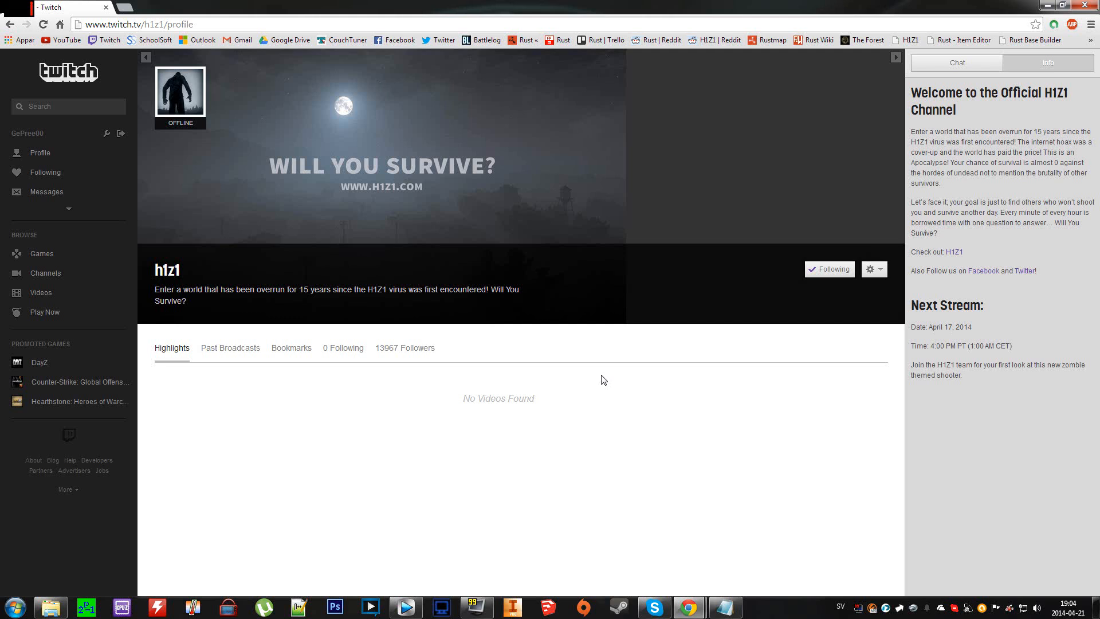
mouse_move(685, 353)
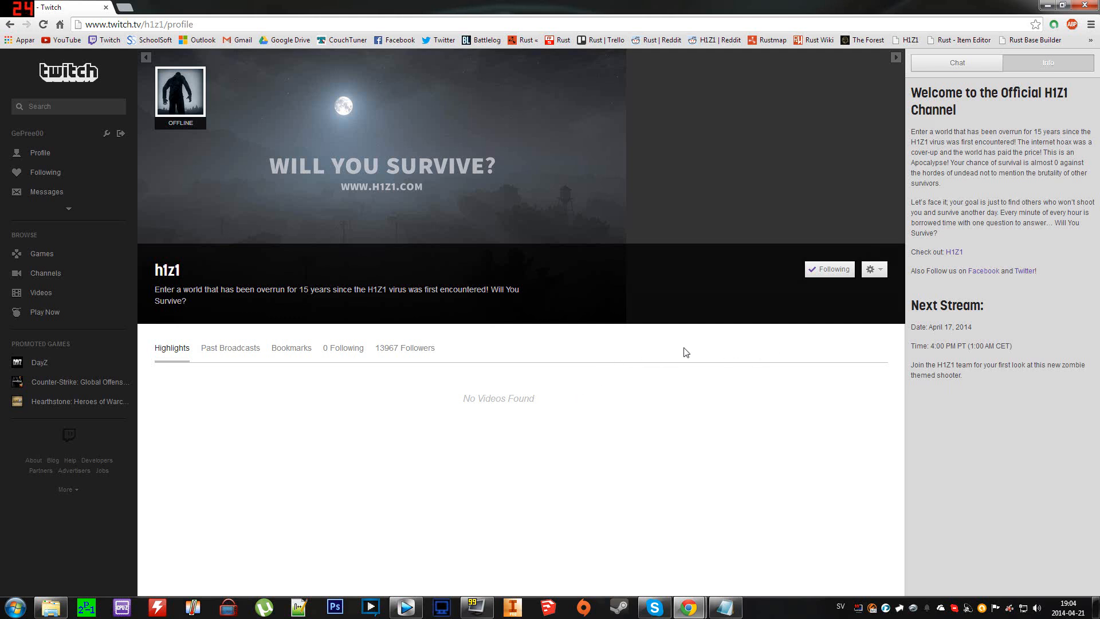
mouse_move(633, 258)
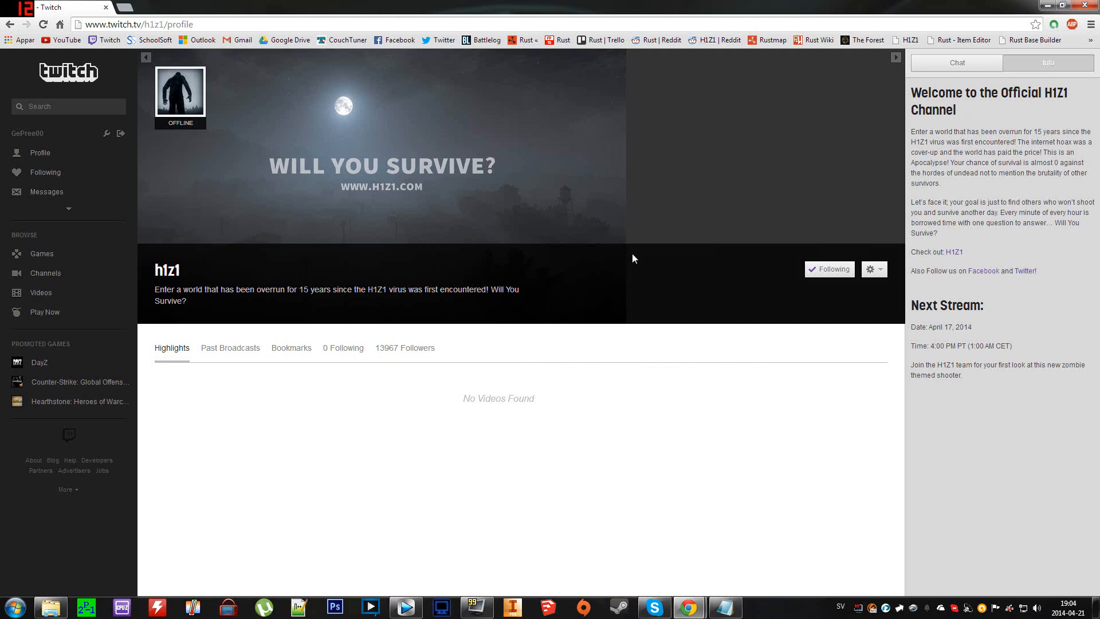
- Open the H1Z1 Livestream 4/17/14 @ 4pm Pacific video from the h1z1 channel's Past Broadcasts
click(231, 348)
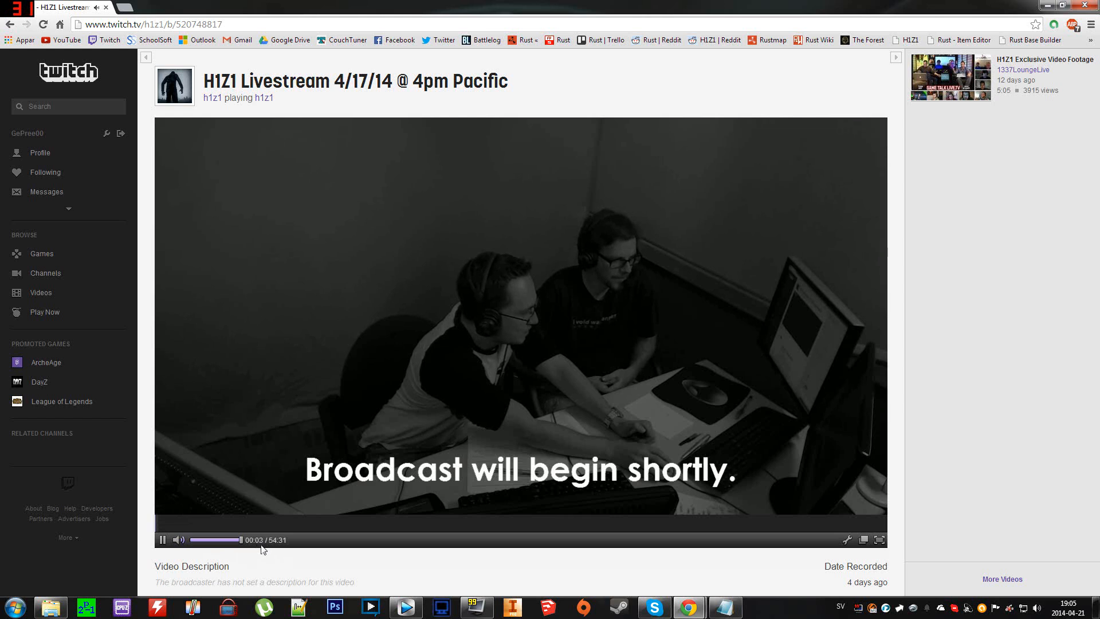
- Pause the broadcast and open the page in DevTools via Inspect Element (Granska komponent)
click(162, 540)
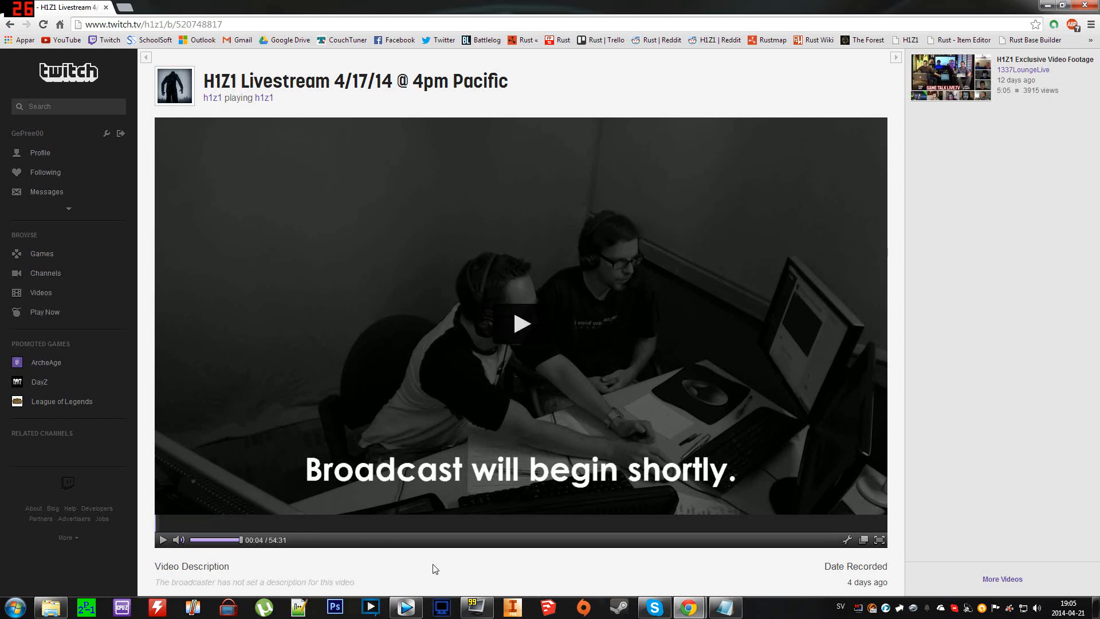
key(f12)
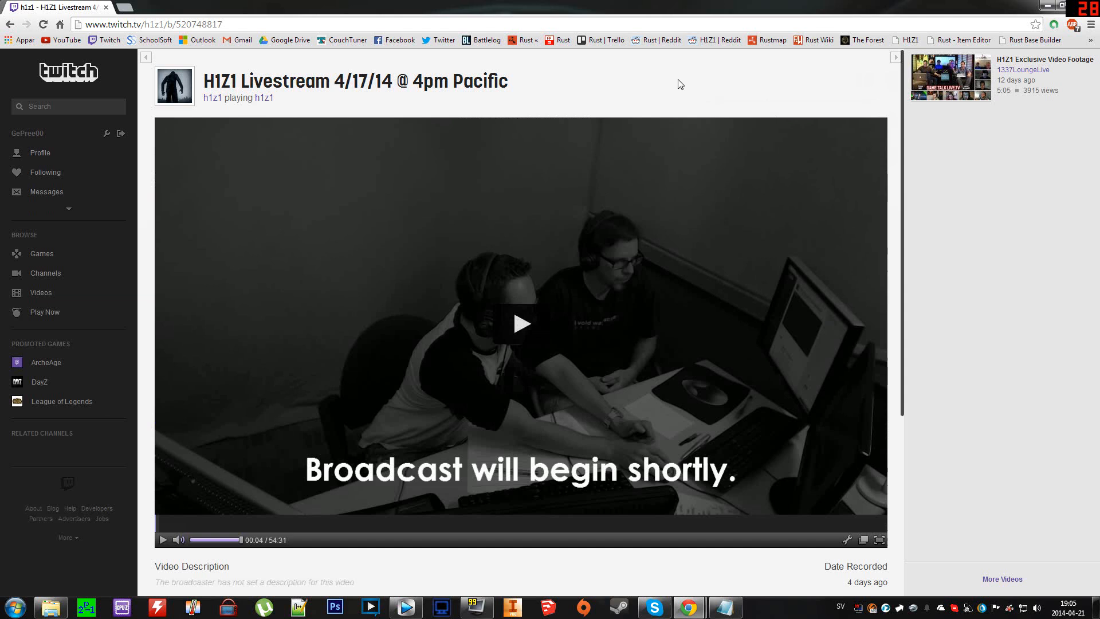
right_click(678, 84)
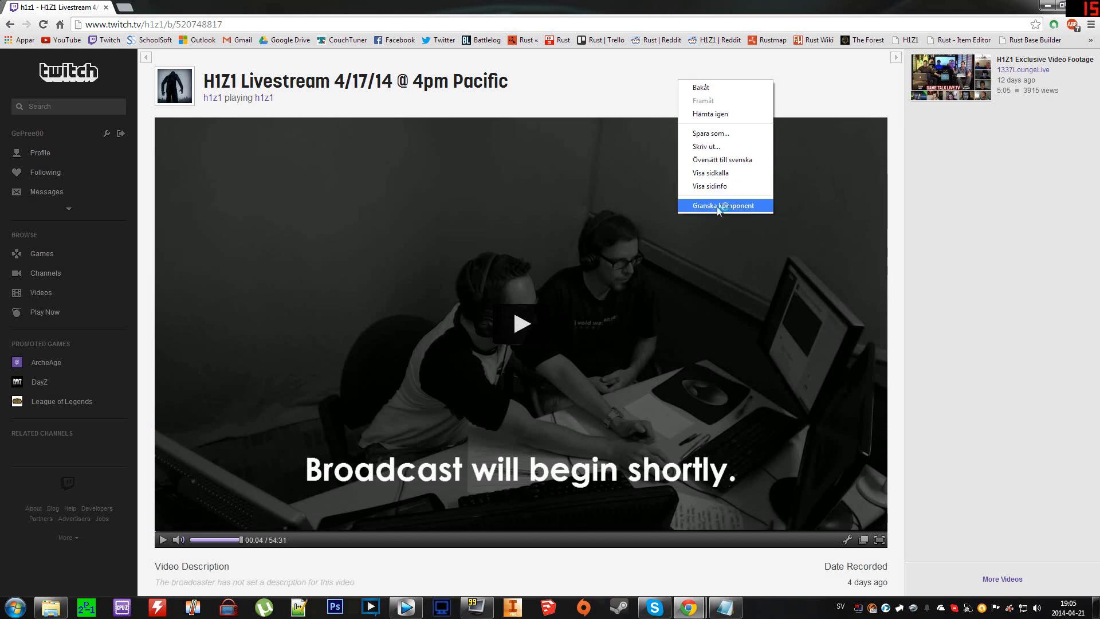
click(722, 205)
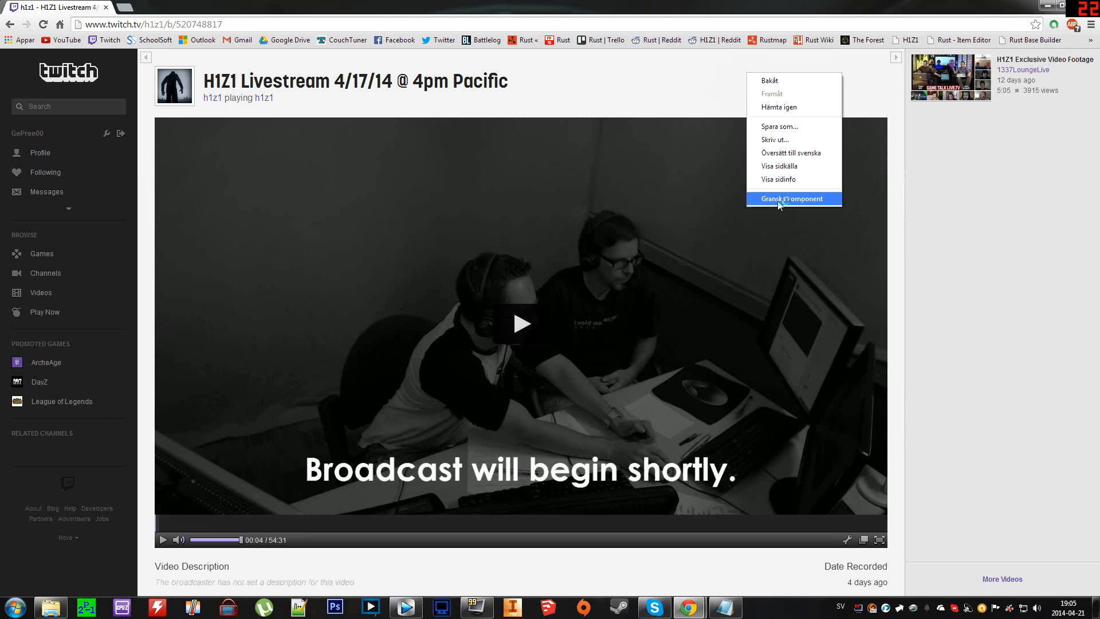
click(793, 199)
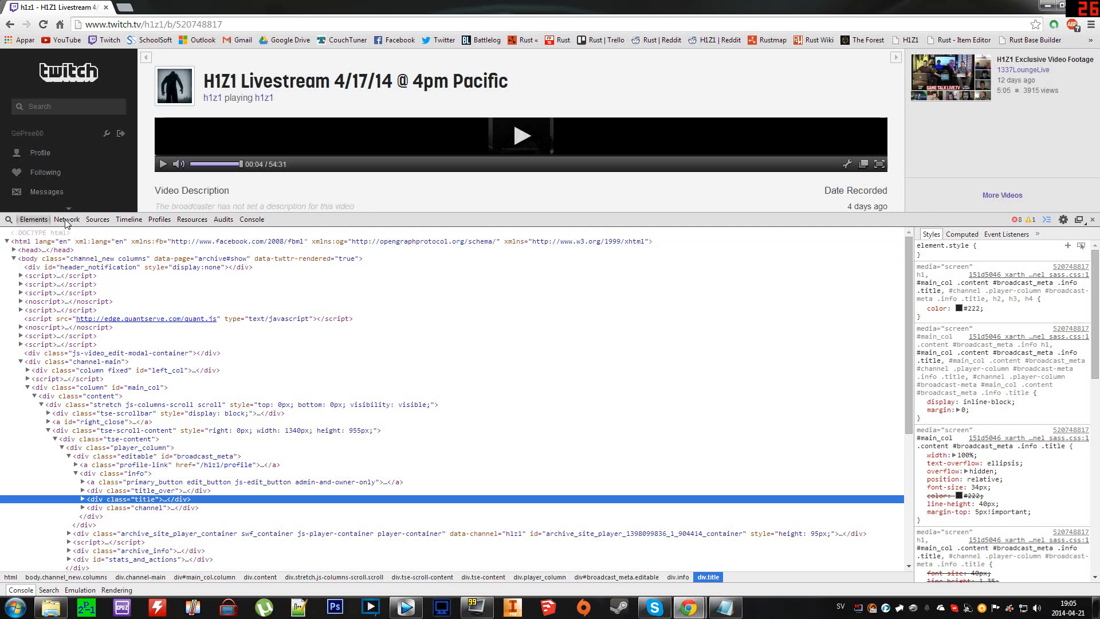
- Capture the reloaded page's Network requests and right-click the live_user_h1z1_1397775605.flv stream
click(67, 218)
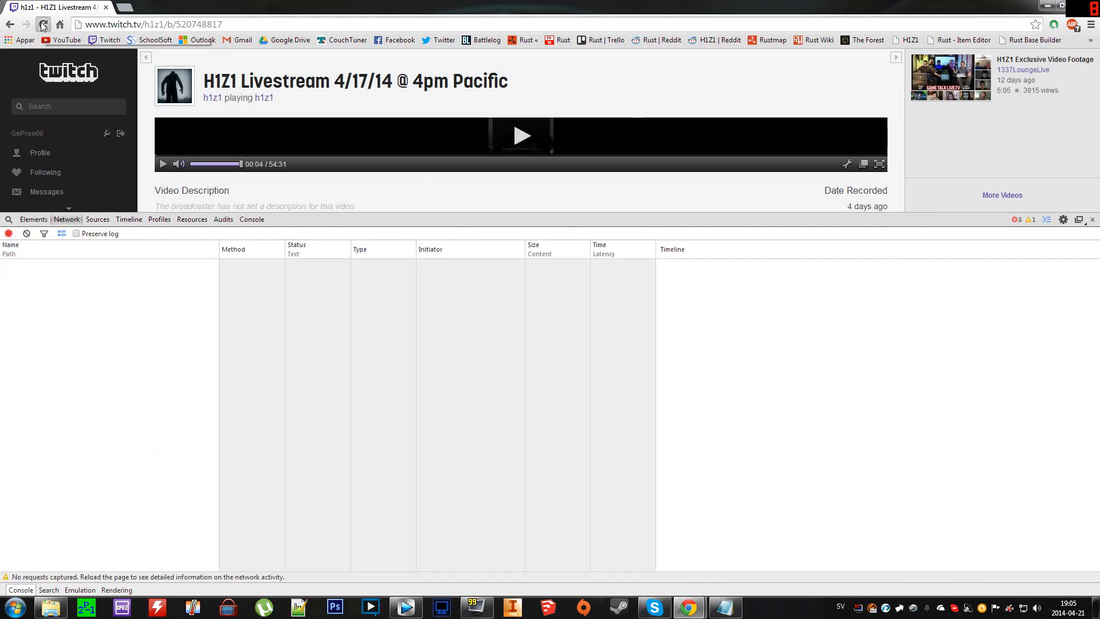
click(43, 24)
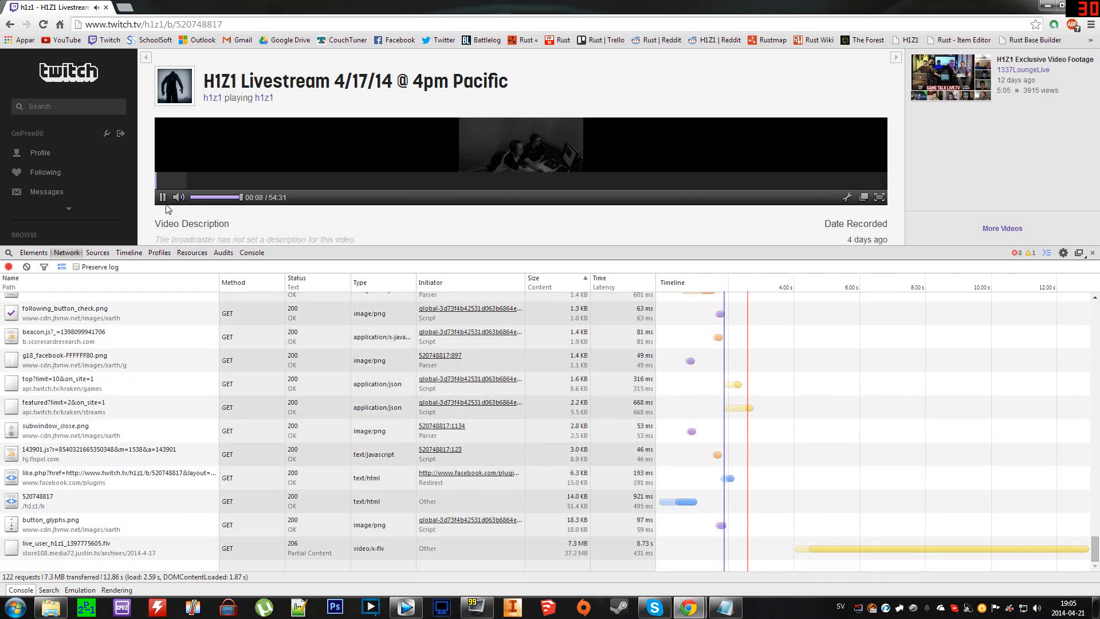
click(162, 197)
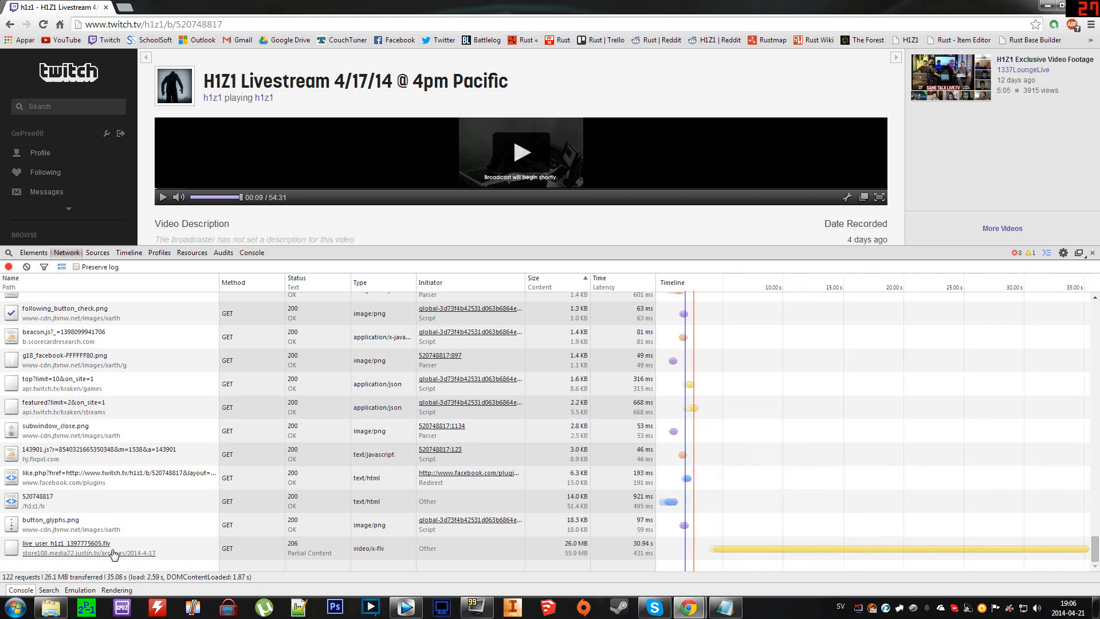
right_click(112, 553)
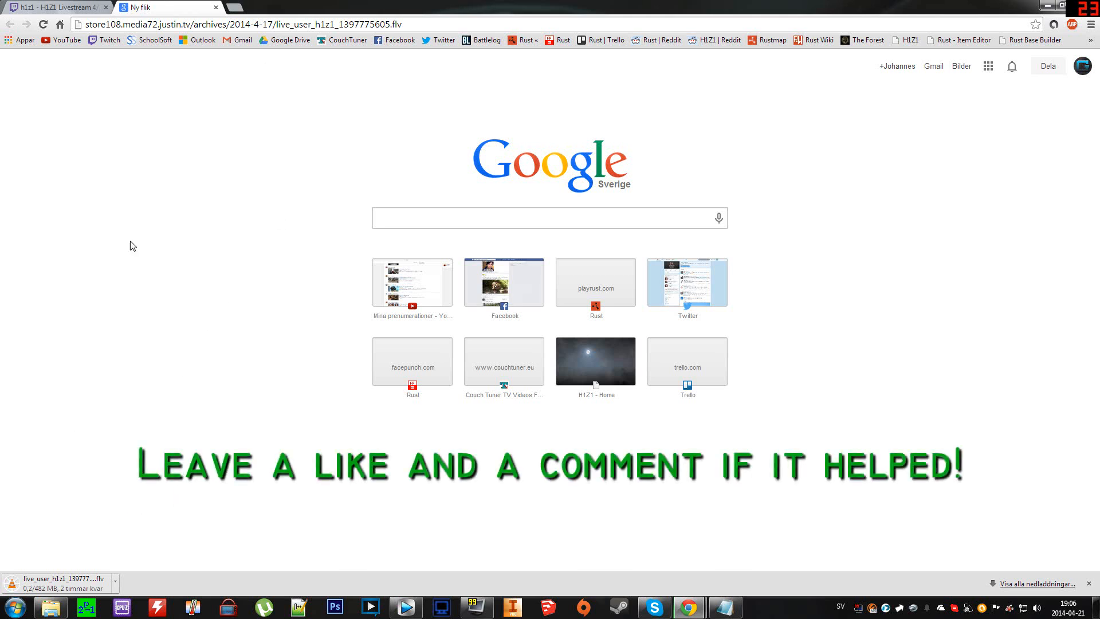
mouse_move(118, 581)
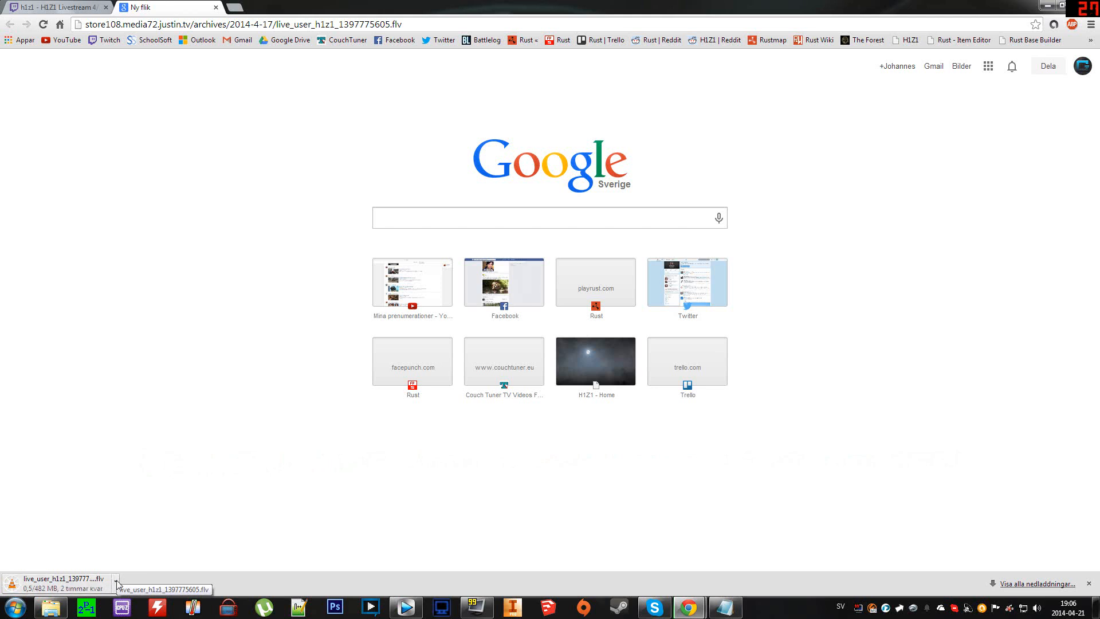
- Show the downloading .flv file in its Downloads folder
click(116, 584)
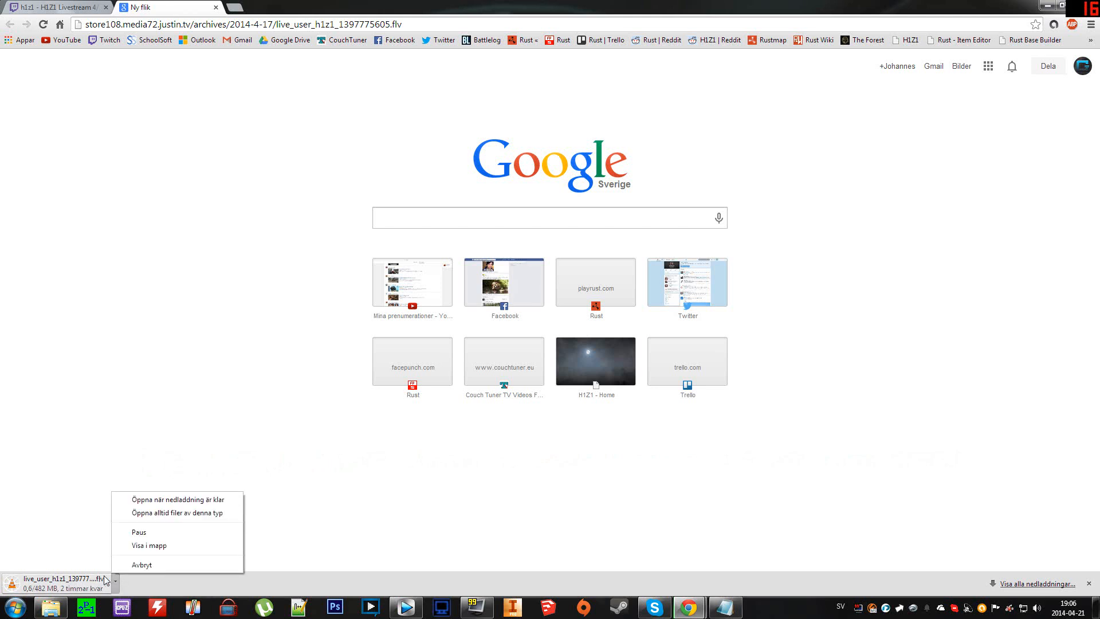
click(141, 563)
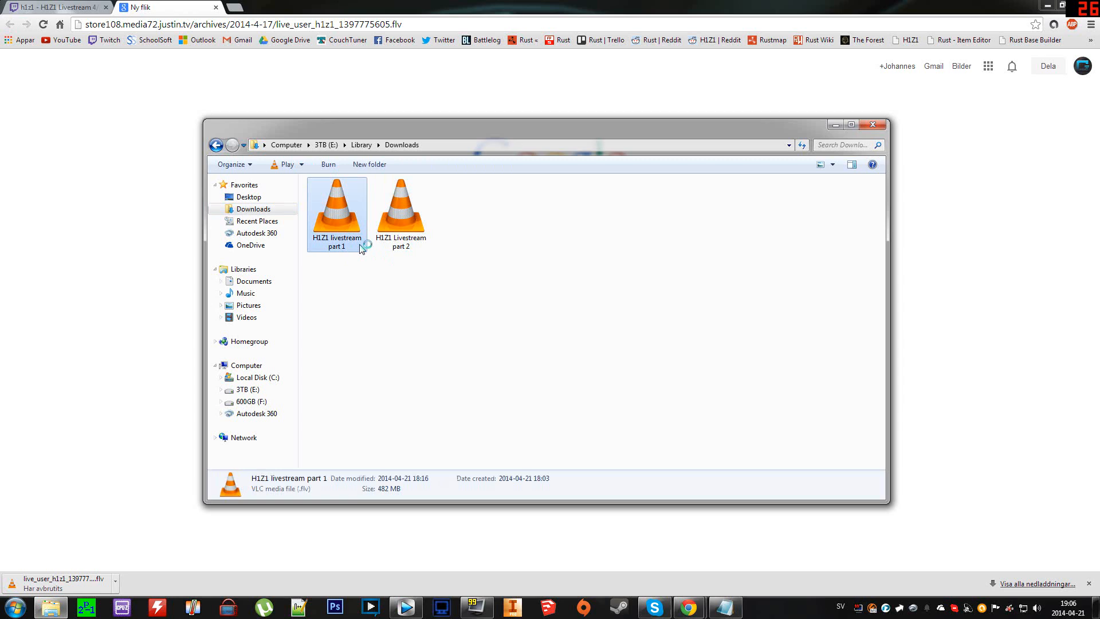
- Play H1Z1 livestream part 1 in VLC, then close VLC and the Downloads folder
double_click(337, 210)
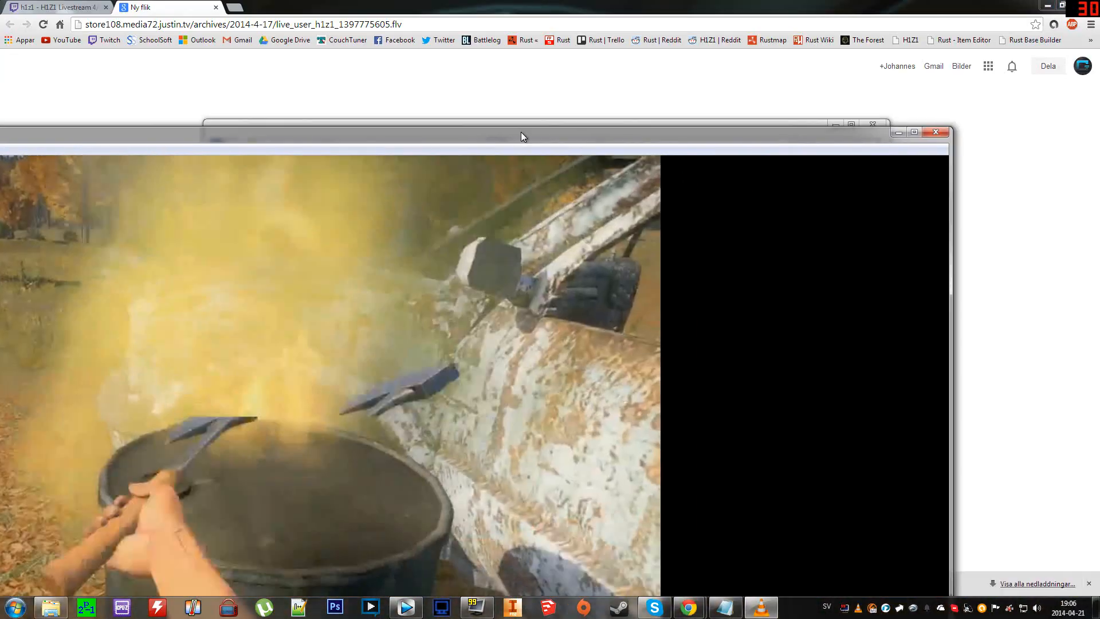
click(874, 124)
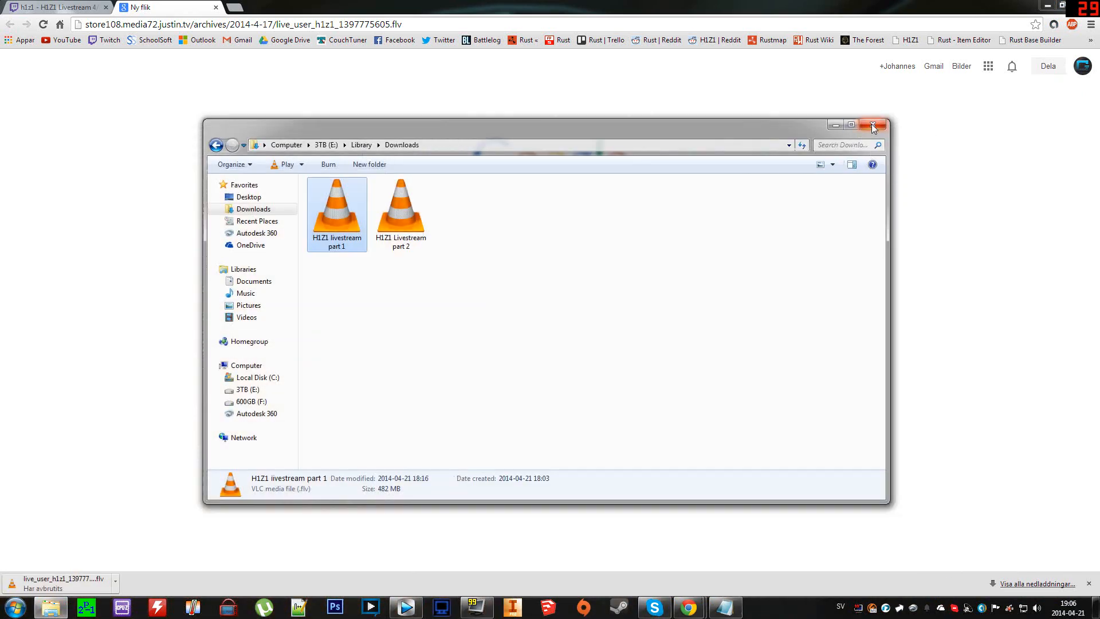
click(873, 125)
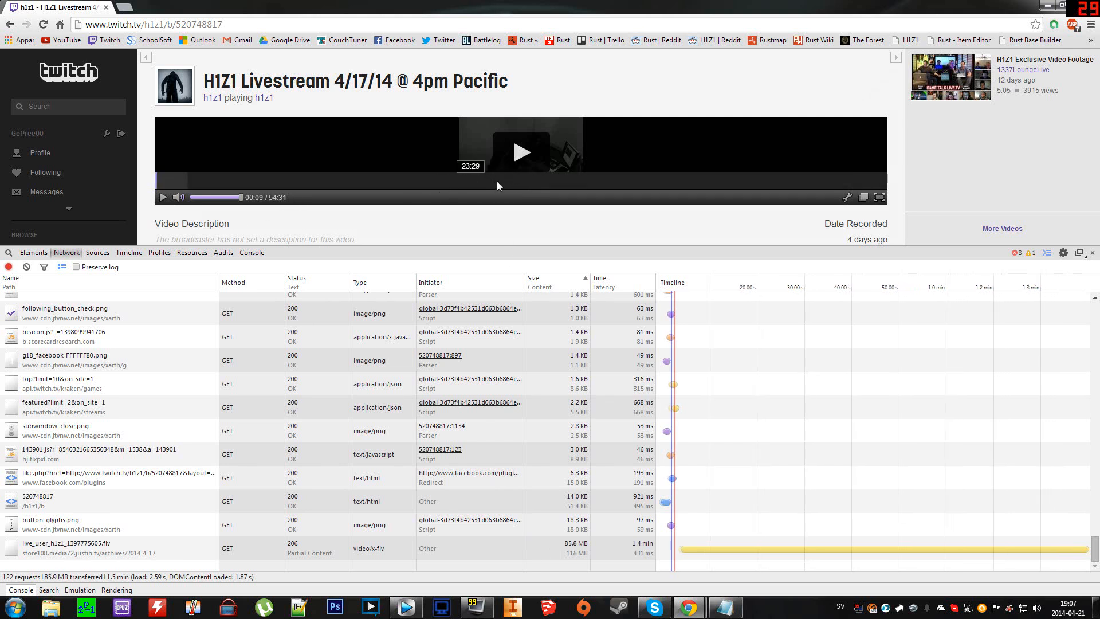
mouse_move(558, 184)
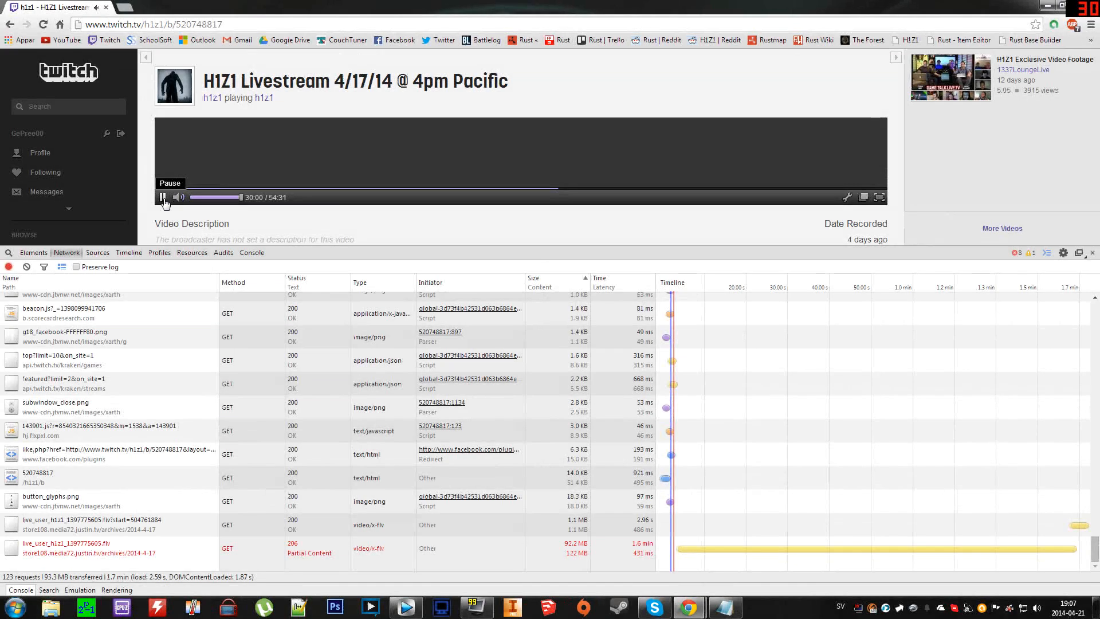
- Resume the broadcast from 30:00, then pause it to log live_user_h1z1_1397777406.flv
click(162, 197)
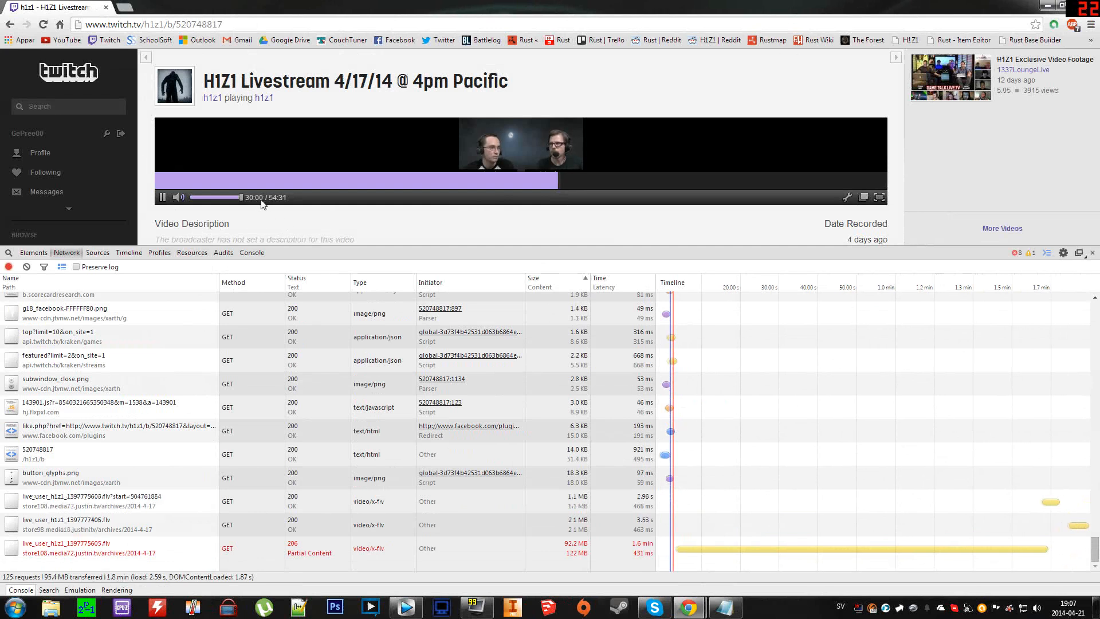
mouse_move(162, 196)
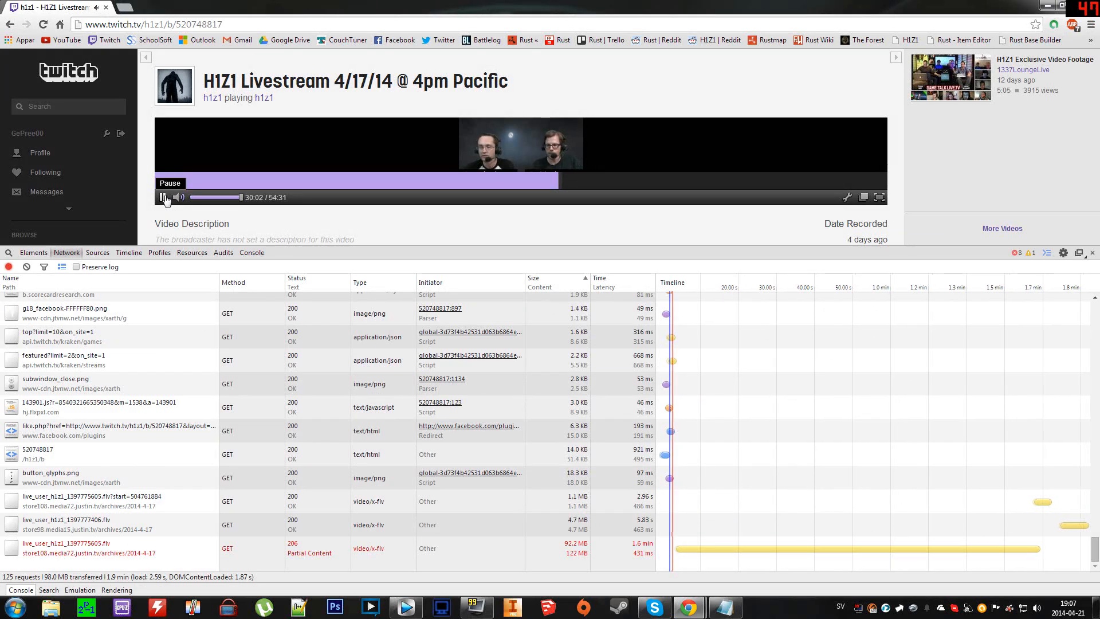
click(163, 197)
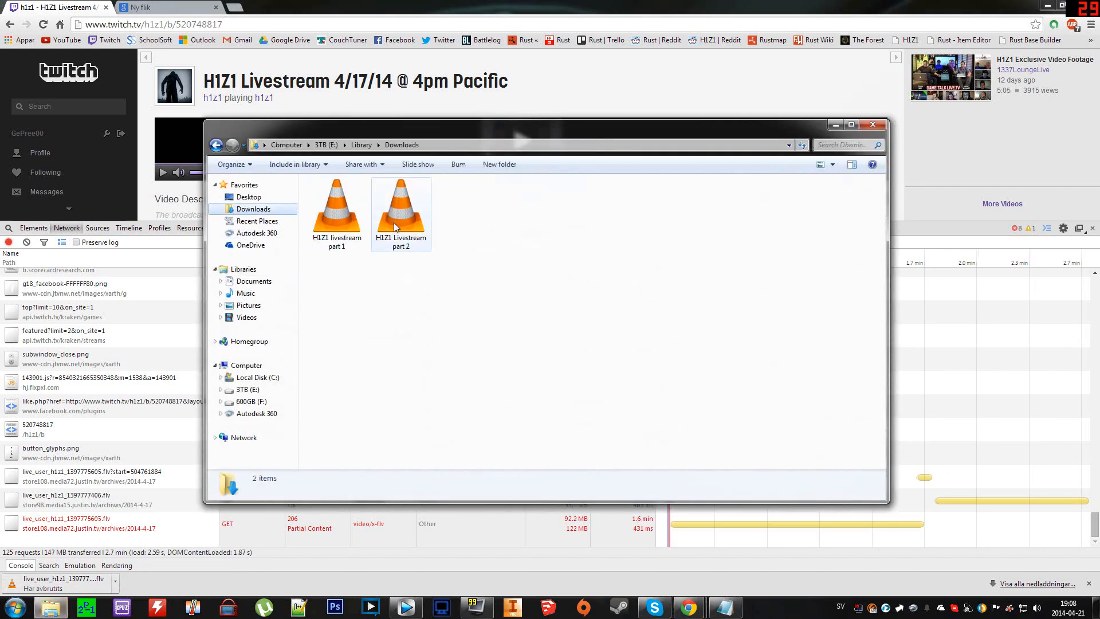
- Play H1Z1 Livestream part 2 in VLC, then close VLC and the Downloads folder
click(401, 210)
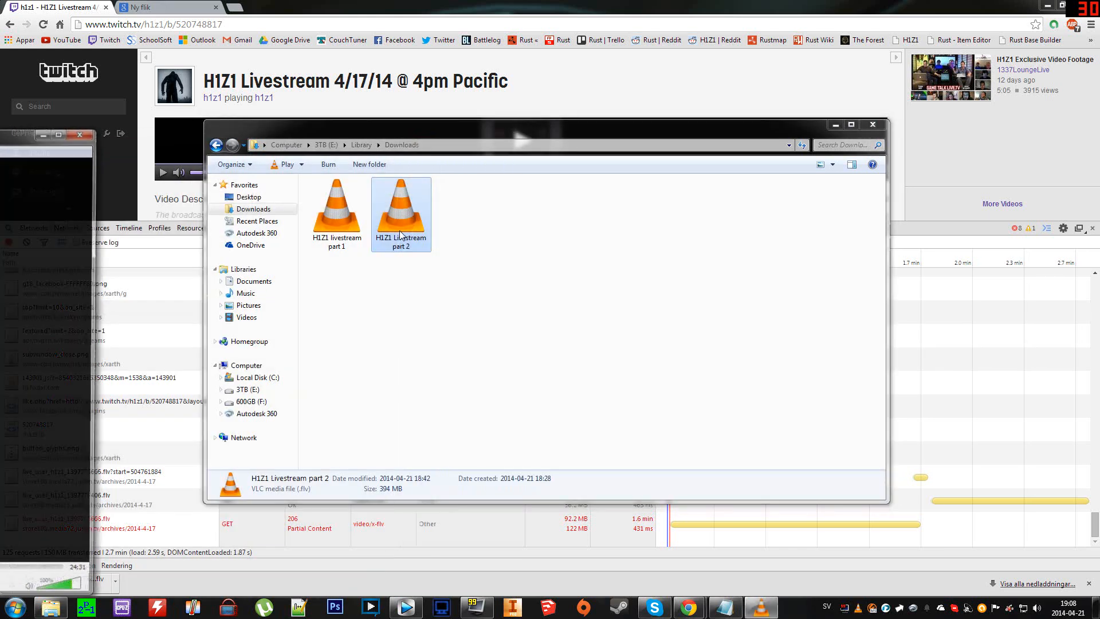
double_click(400, 203)
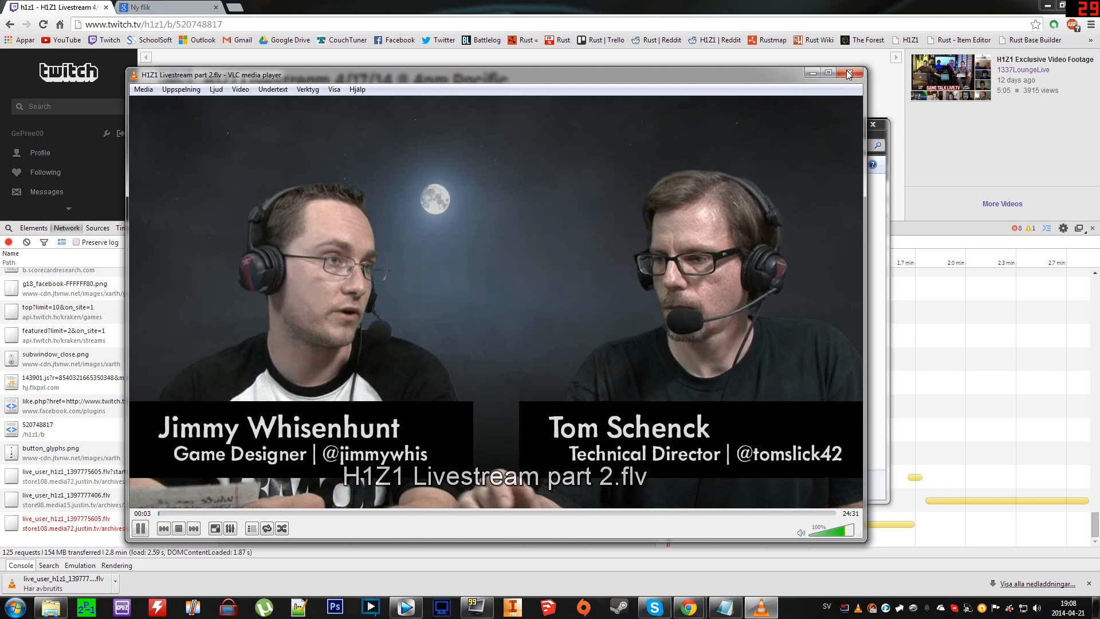
click(847, 72)
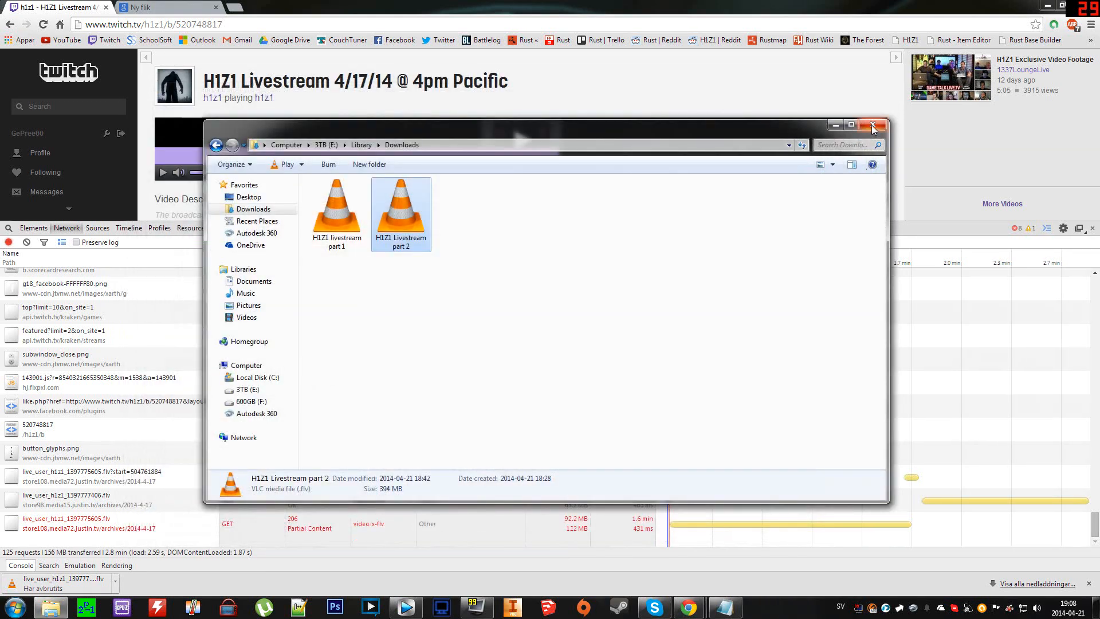
click(873, 124)
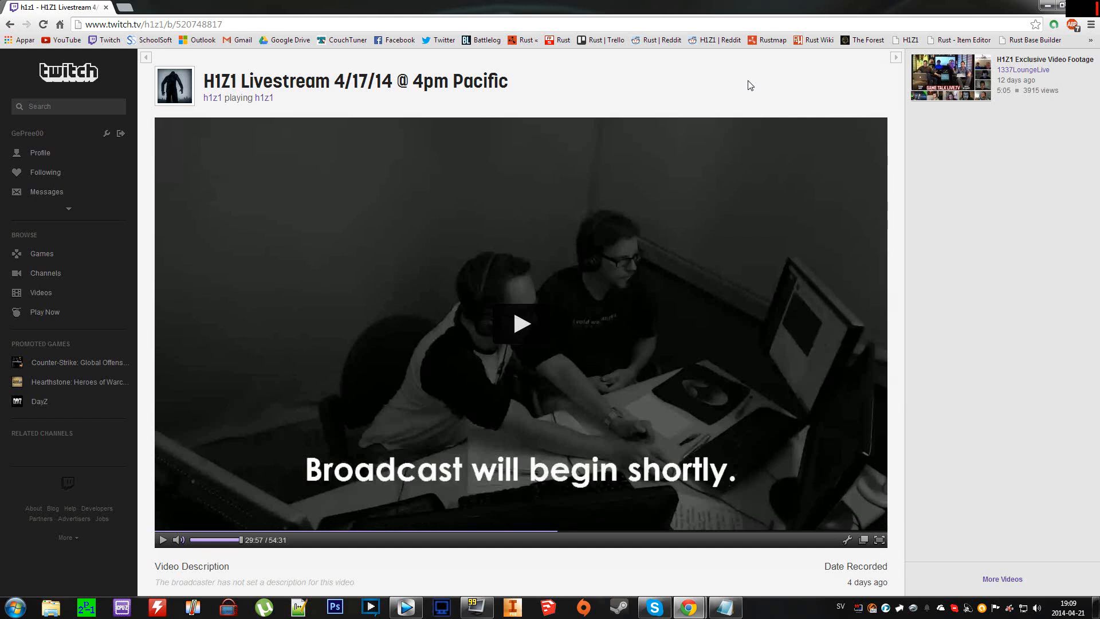
mouse_move(744, 88)
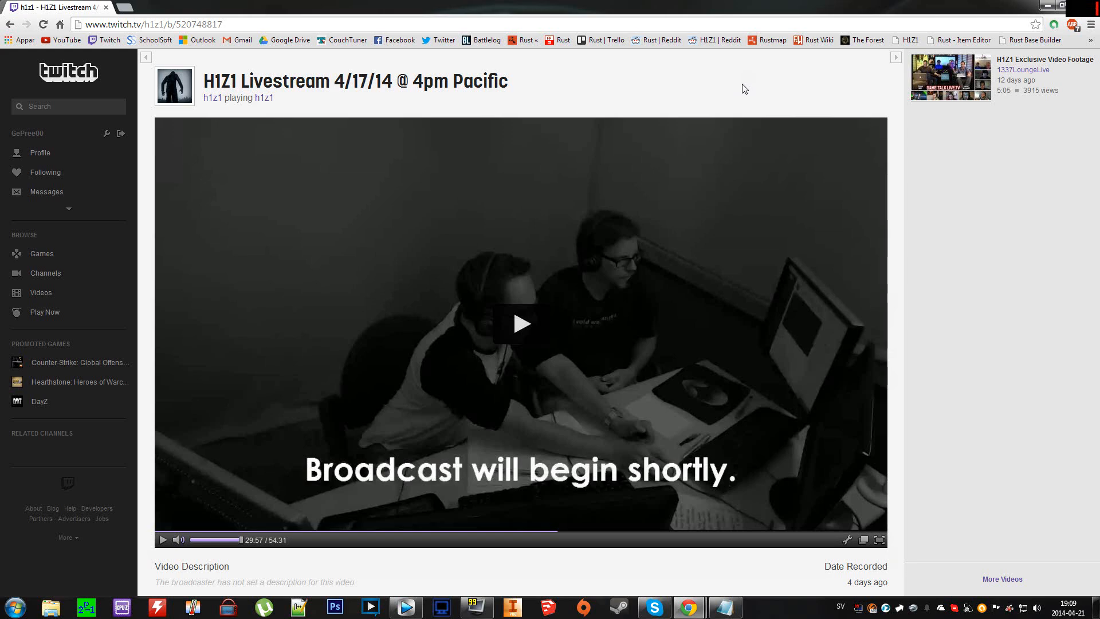